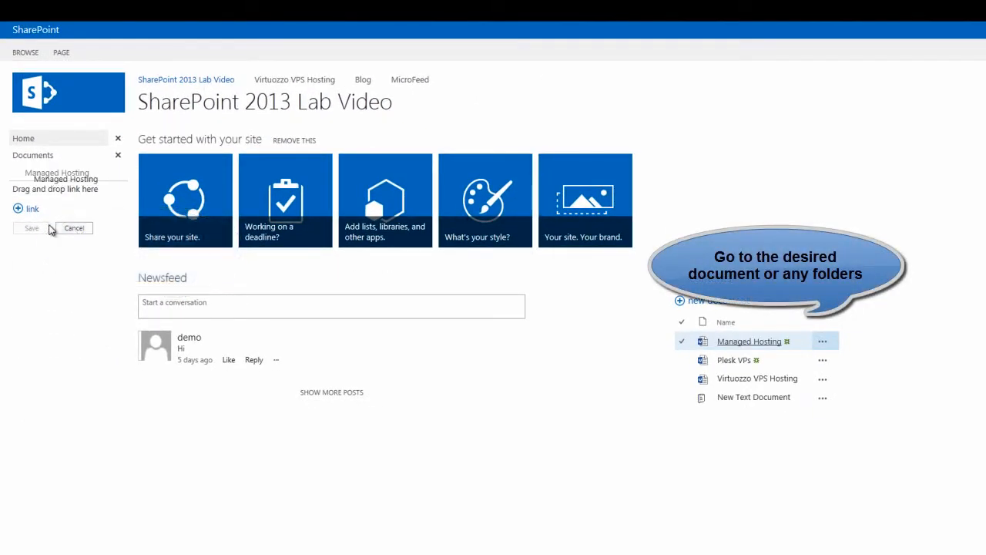
# - Add Managed Hosting and Virtuozzo VPS Hosting under Documents in Quick Launch and save
pyautogui.click(757, 378)
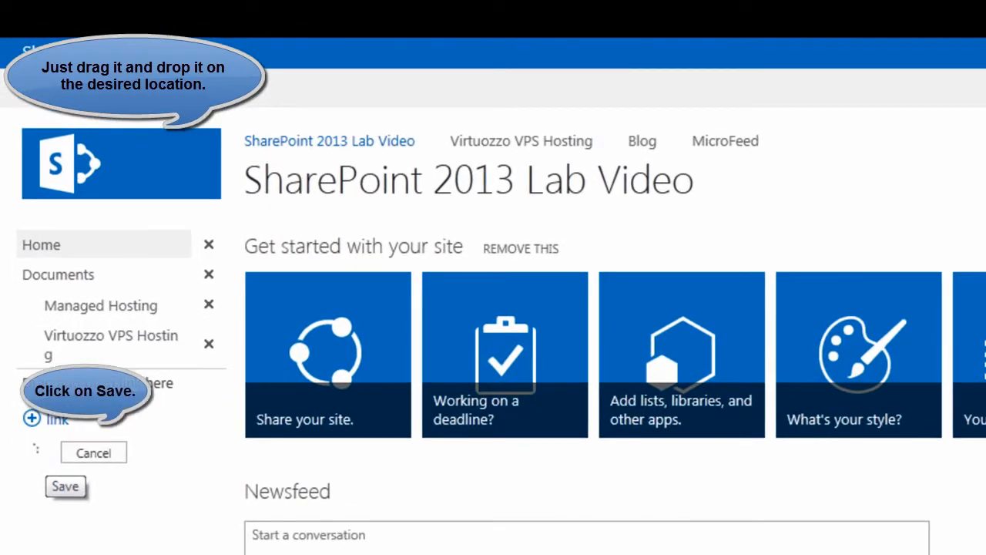
pyautogui.click(64, 486)
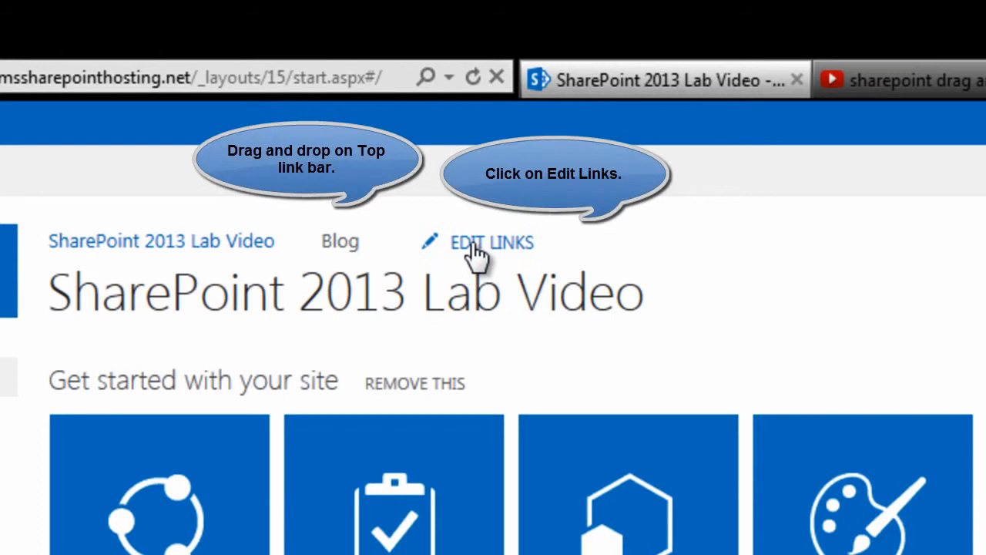
# - Add a New Text Document link to the top link bar and save
pyautogui.click(491, 242)
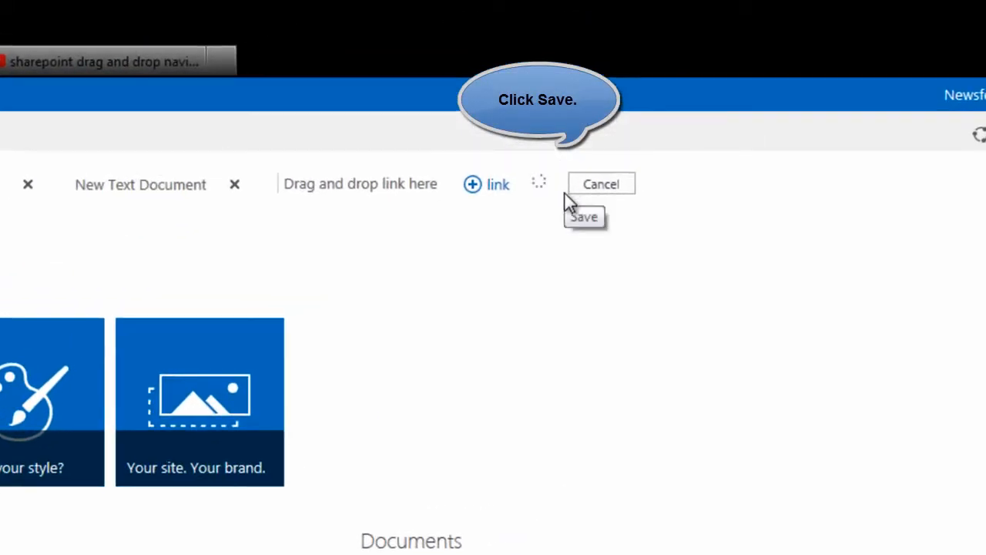
pyautogui.click(583, 217)
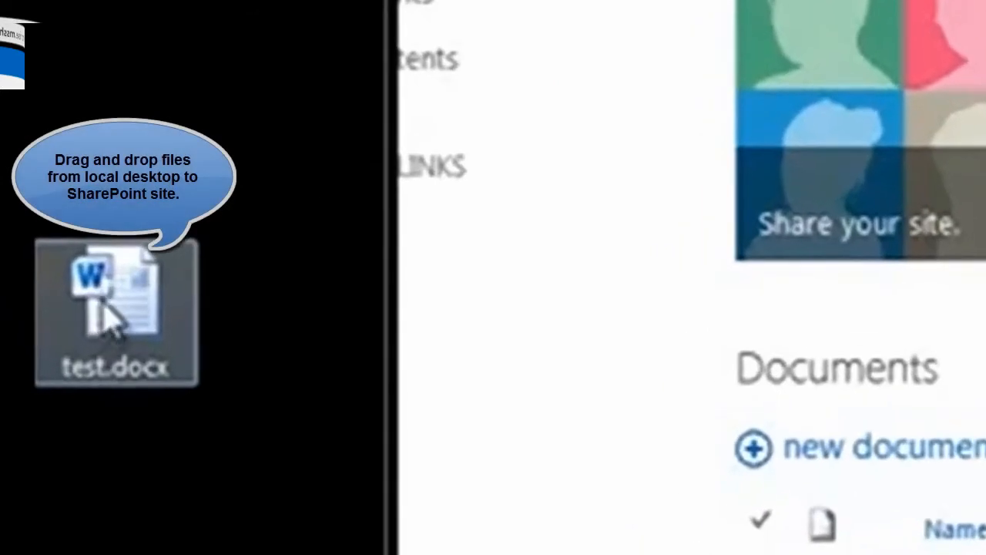
# - Drag test.docx from the desktop onto the Documents library's drop area
pyautogui.moveTo(116, 313); pyautogui.dragTo(377, 378)
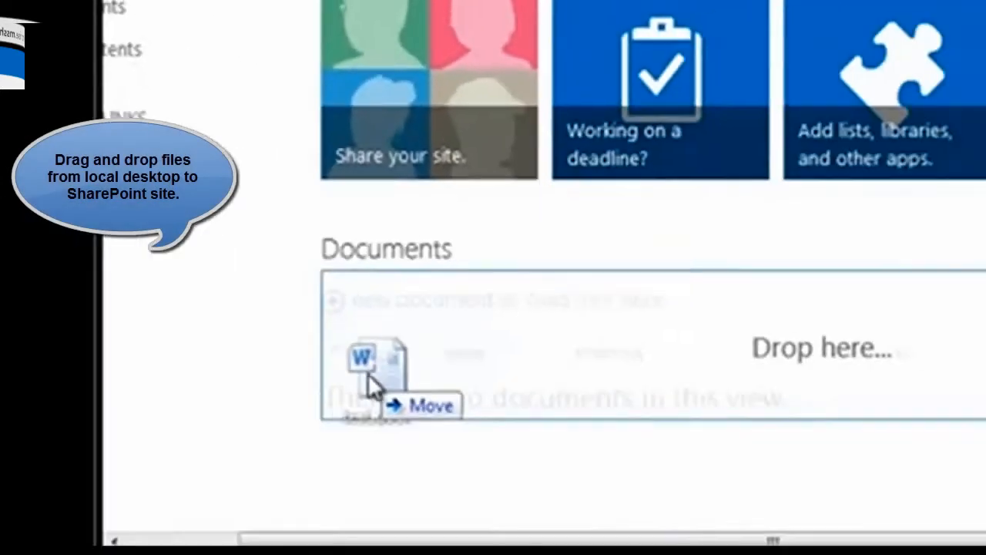